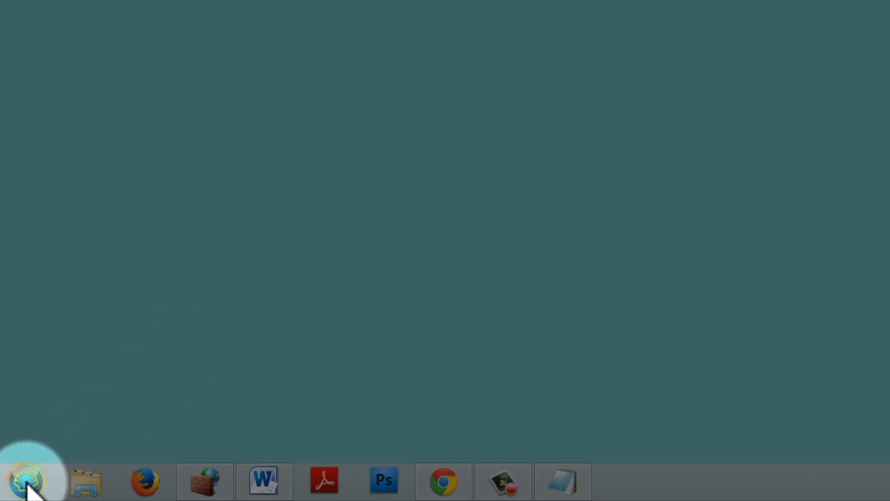
- Search 'dxdiag' from the Start menu and launch dxdiag.exe
click(26, 481)
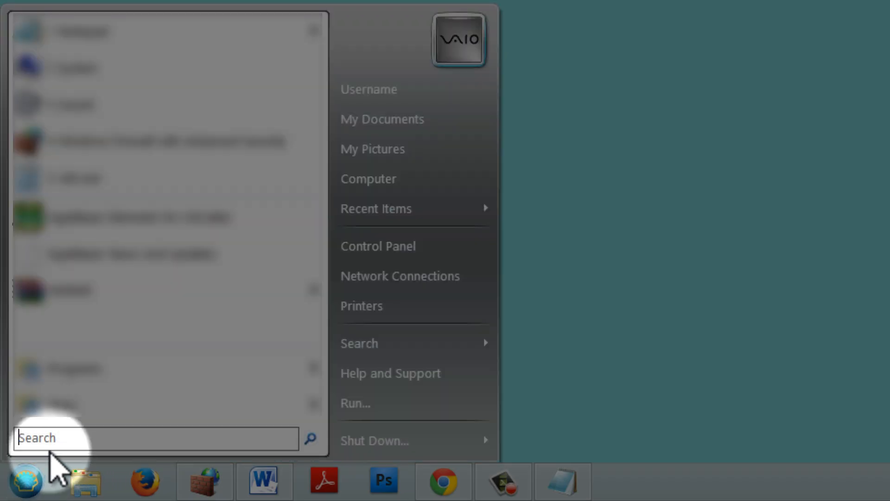
text(dxd)
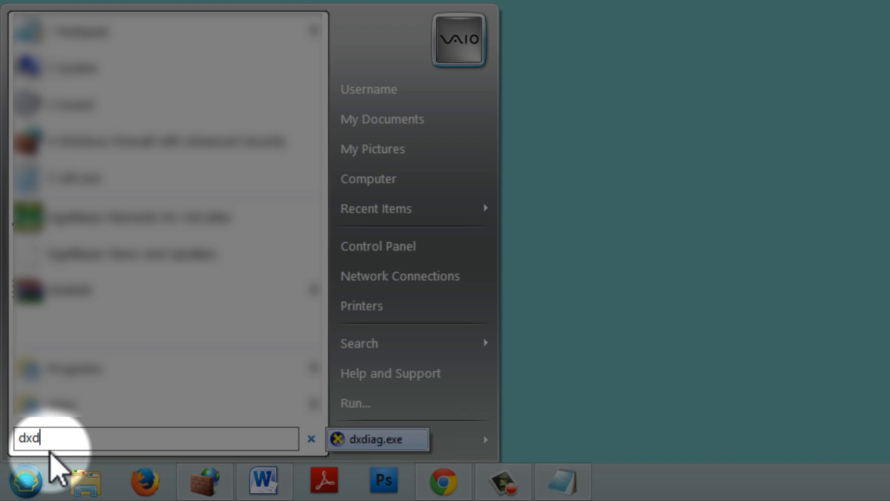
text(iag)
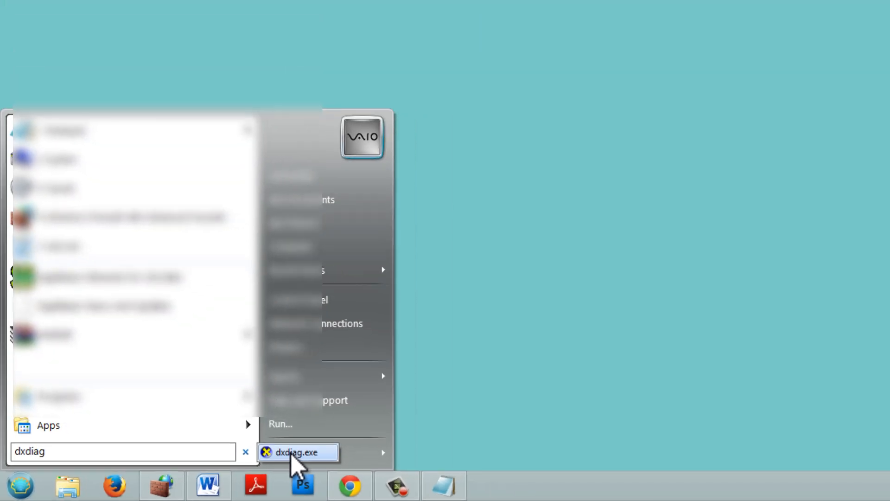
click(294, 452)
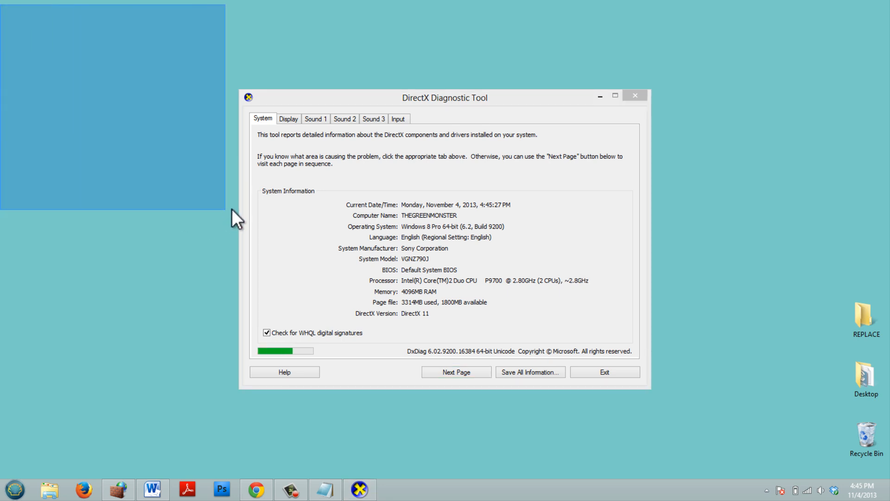
mouse_move(243, 209)
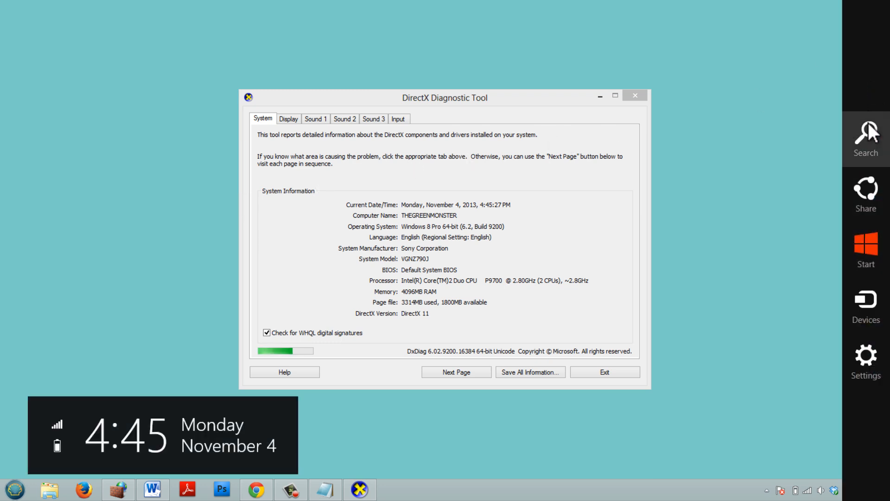
- Search 'dxdiag' in the Search charm and filter to Apps so dxdiag.exe appears
click(864, 137)
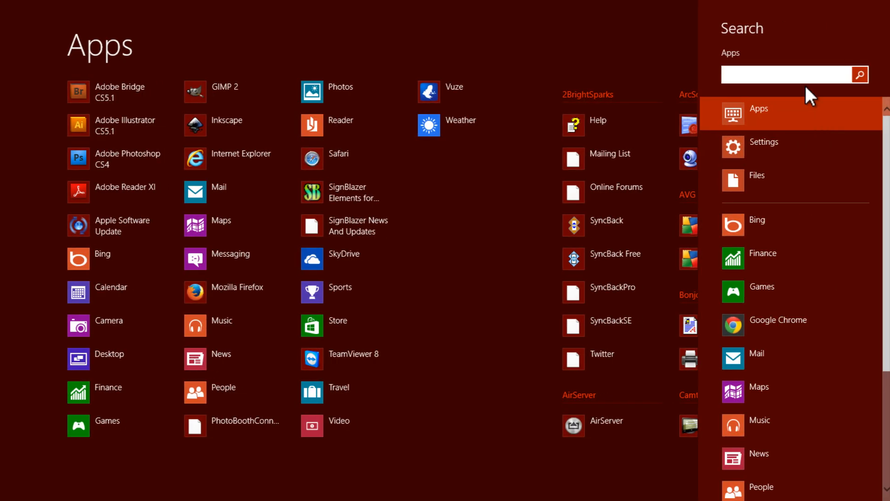
click(763, 146)
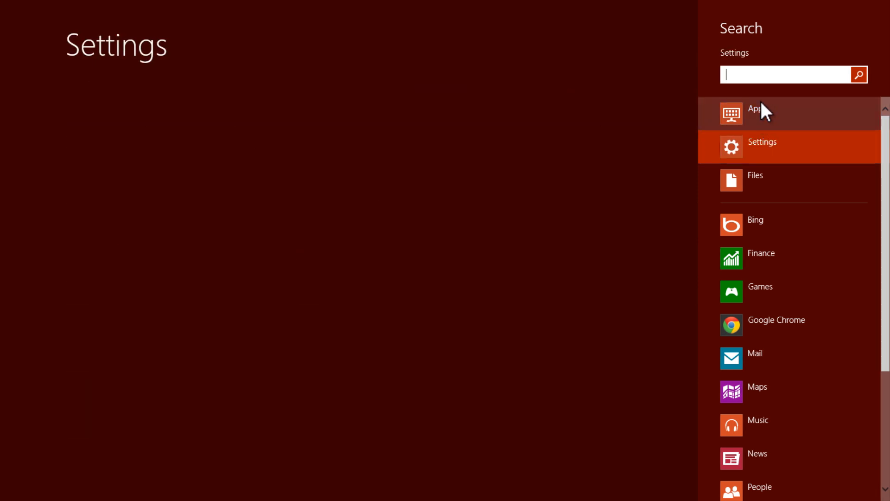
text(dxdia)
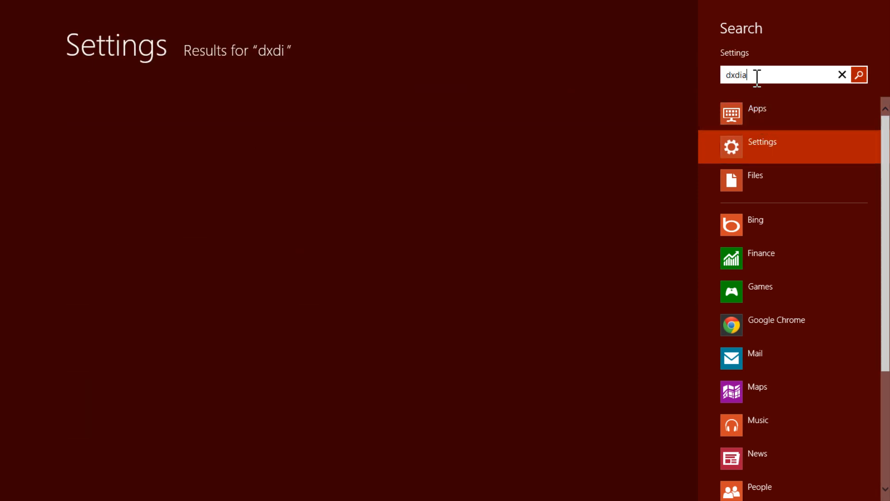
text(g)
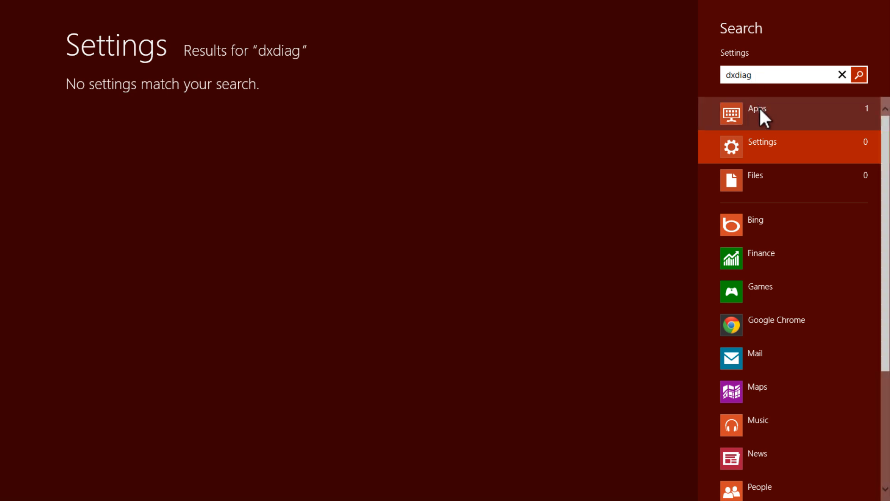
click(758, 113)
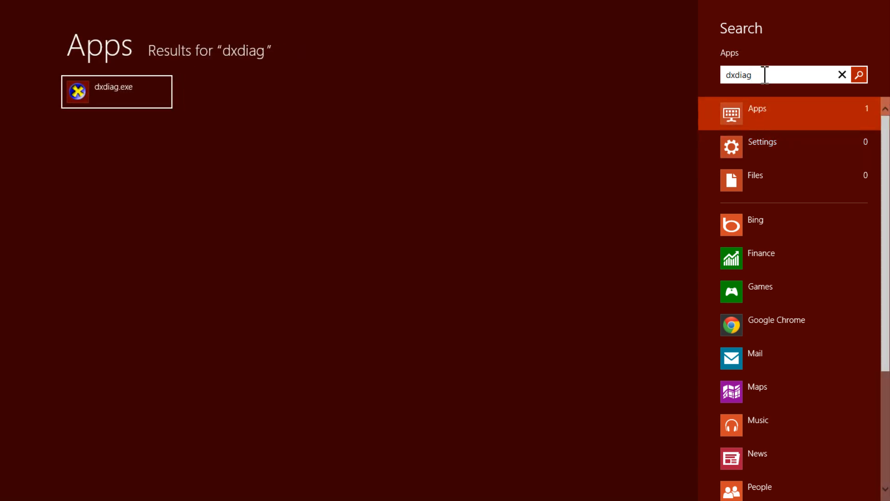
mouse_move(144, 105)
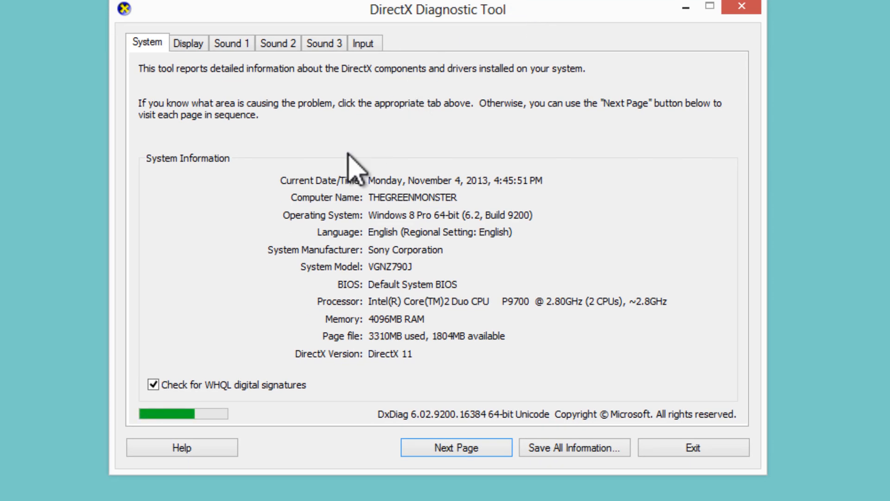
mouse_move(433, 261)
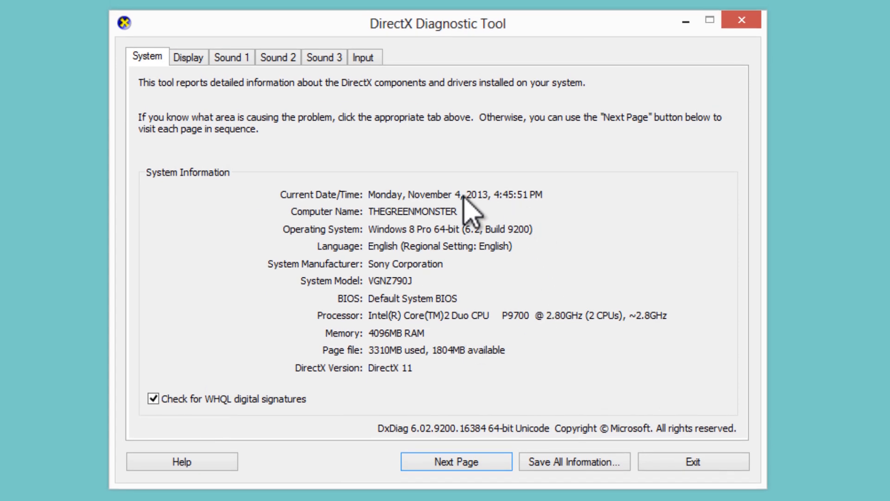
mouse_move(391, 340)
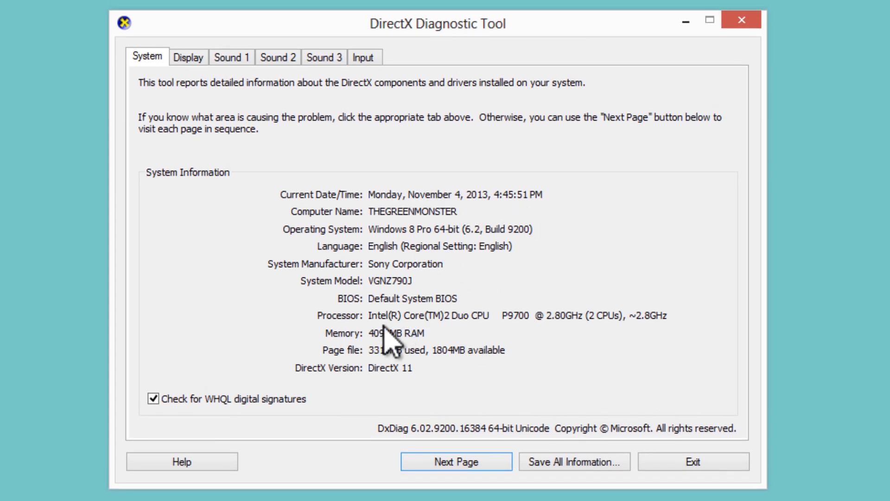
mouse_move(366, 323)
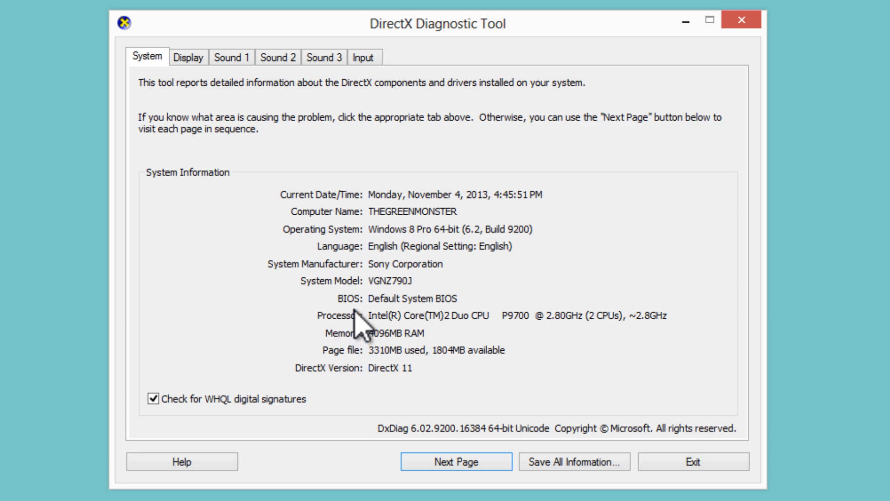
mouse_move(356, 264)
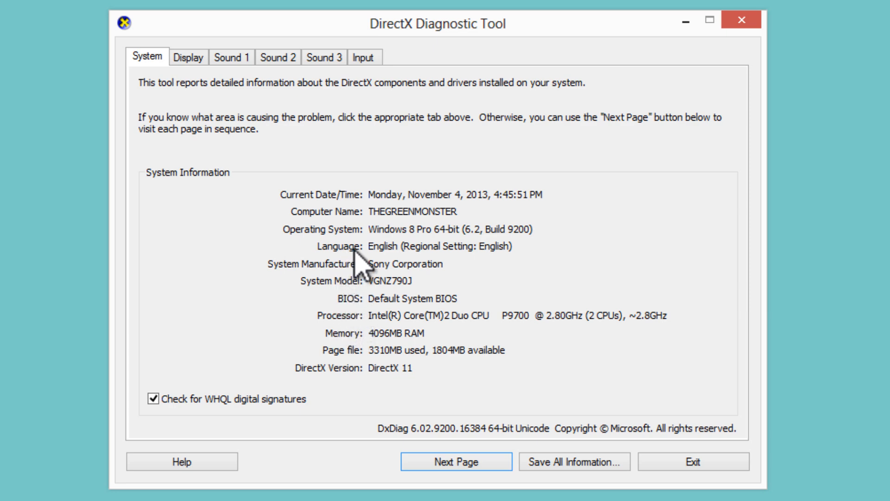
mouse_move(228, 86)
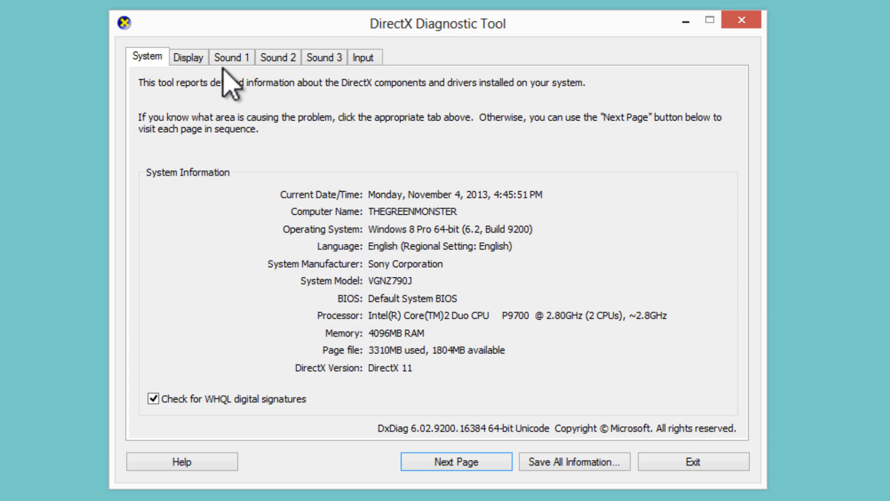
click(188, 56)
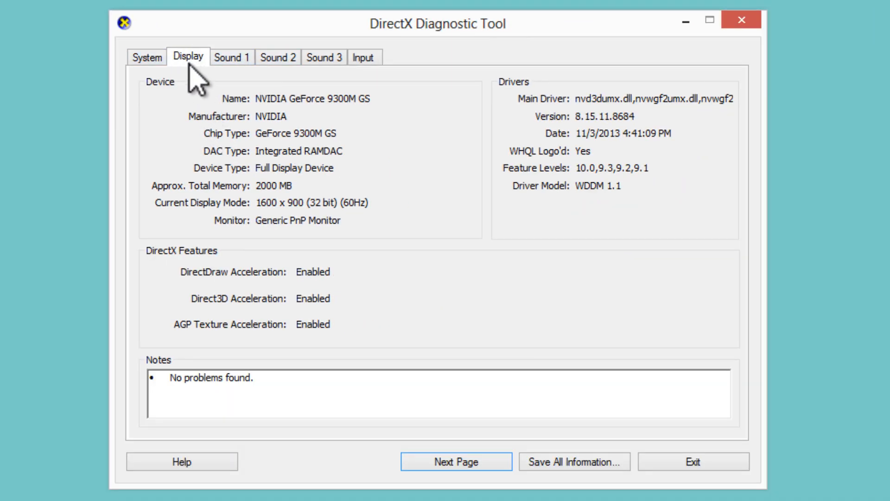
mouse_move(261, 116)
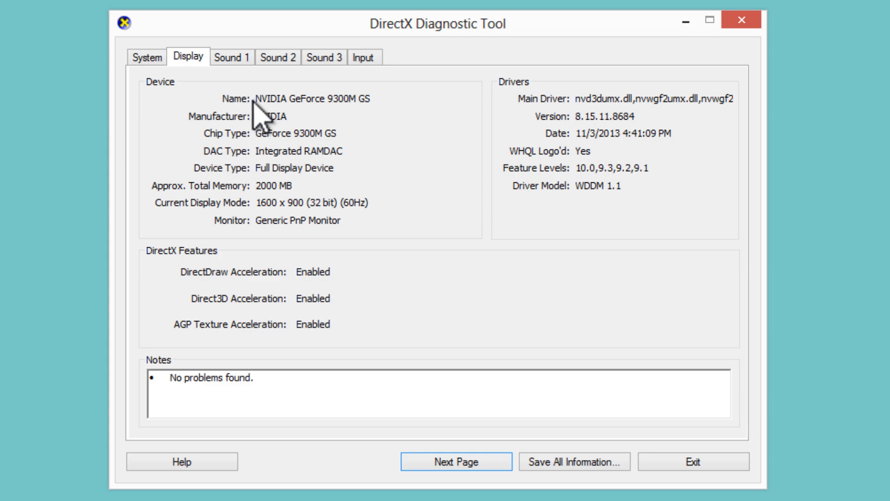
mouse_move(279, 111)
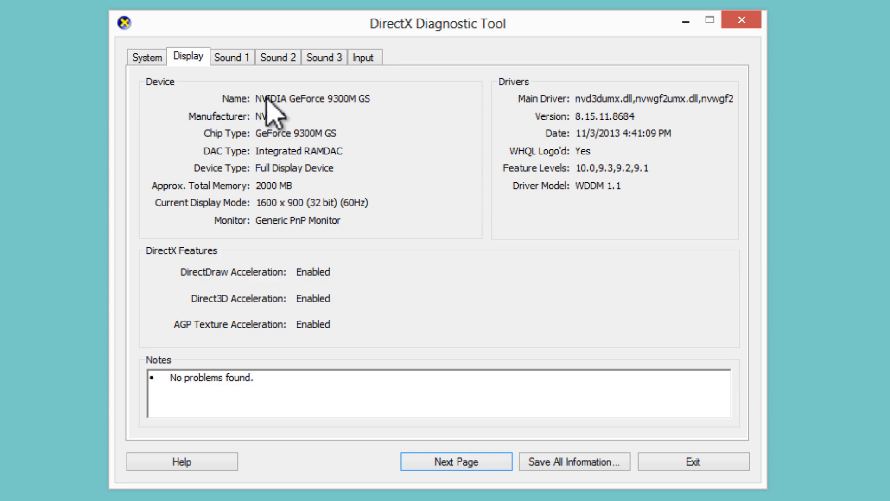
mouse_move(310, 116)
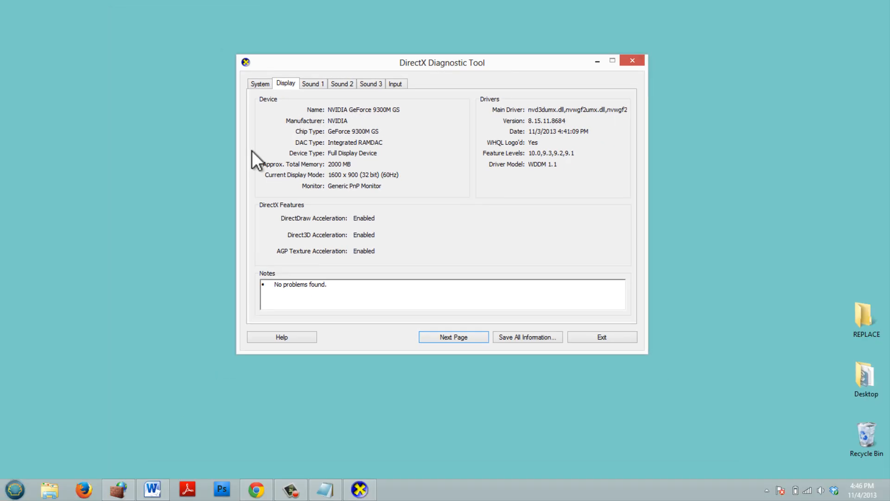
- Search 'device' from the Start menu and launch Device Manager
click(14, 489)
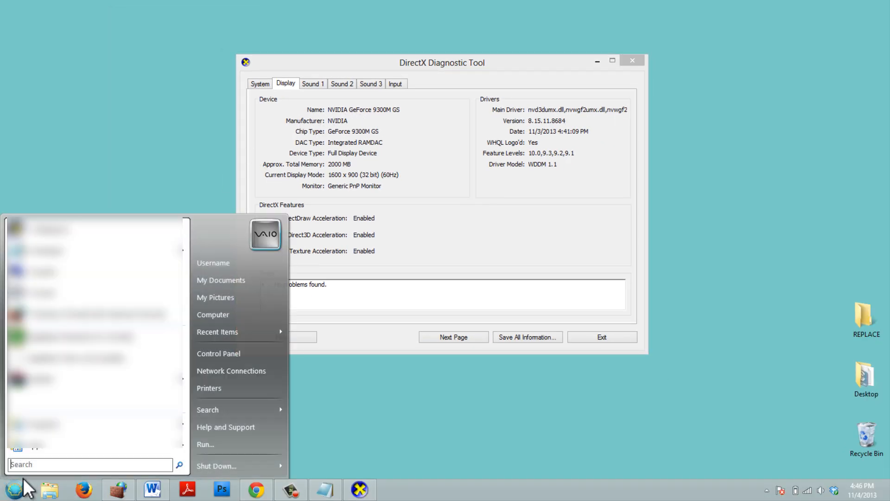
text(device)
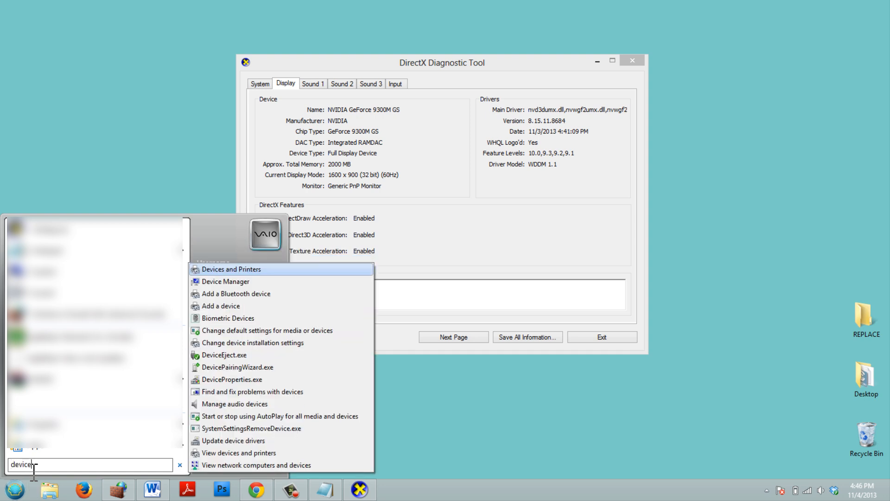
click(226, 281)
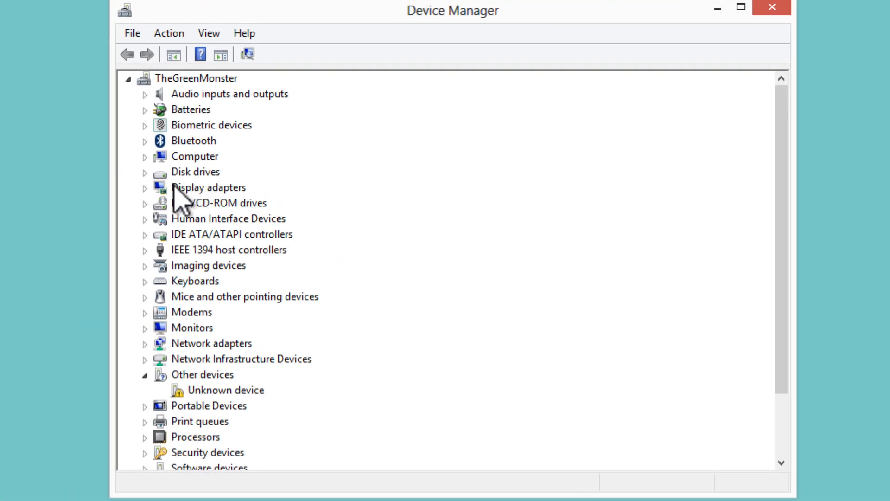
- Expand Display adapters and select the NVIDIA GeForce 9300M GS card
click(145, 187)
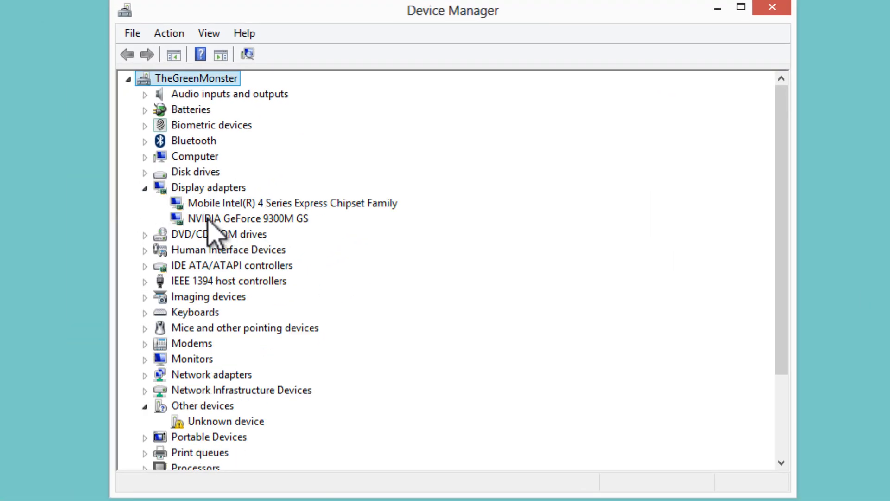
click(247, 219)
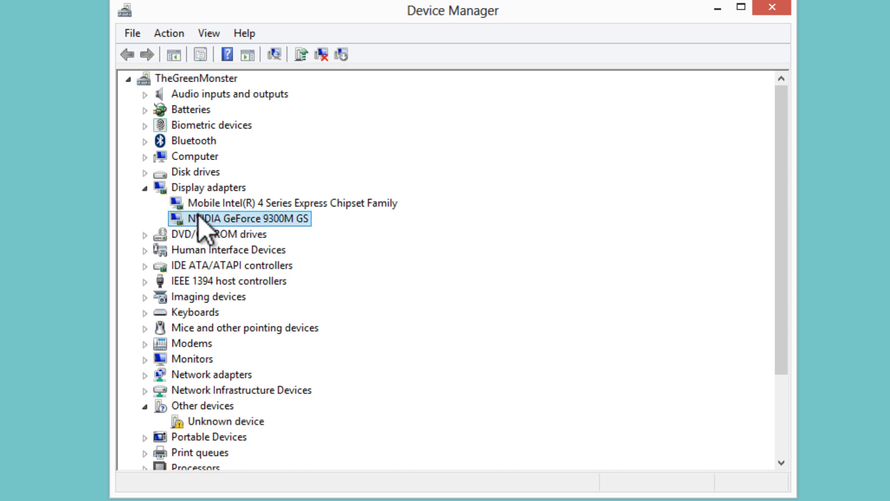
mouse_move(256, 243)
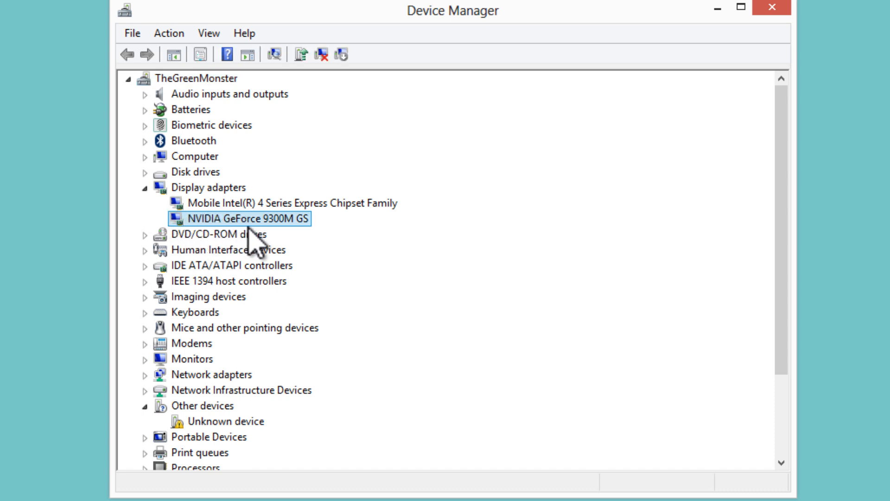
mouse_move(282, 241)
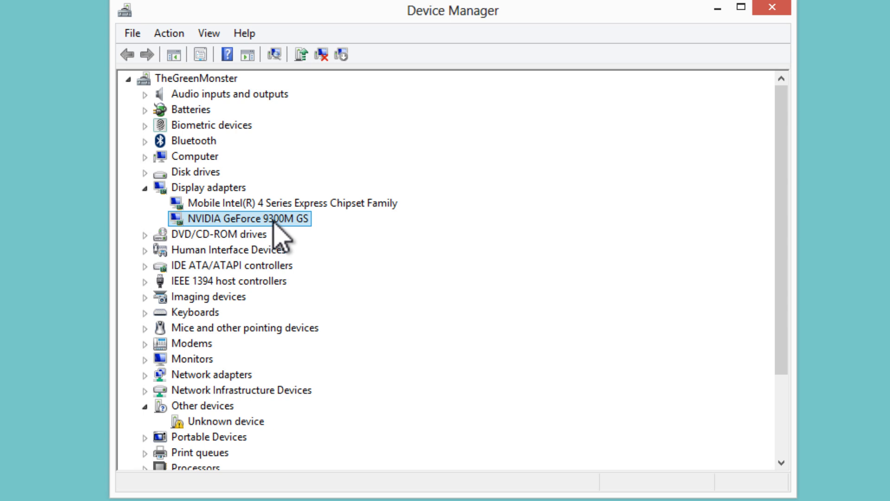
mouse_move(224, 230)
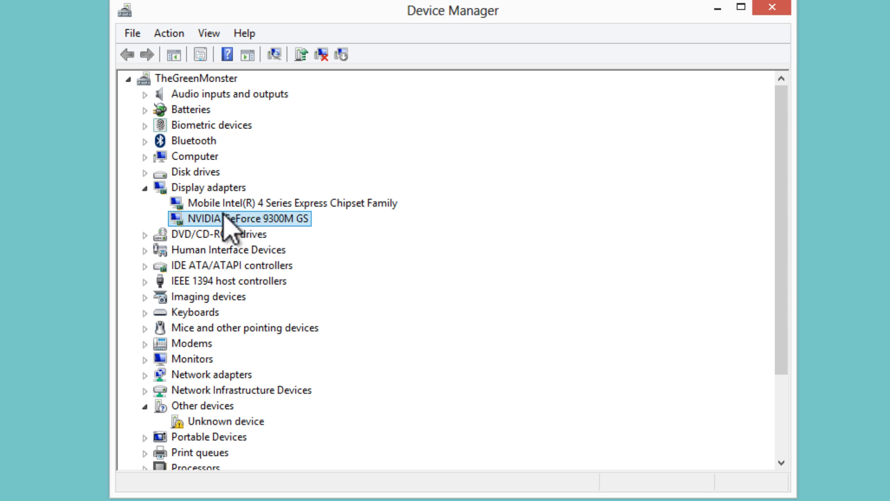
mouse_move(213, 236)
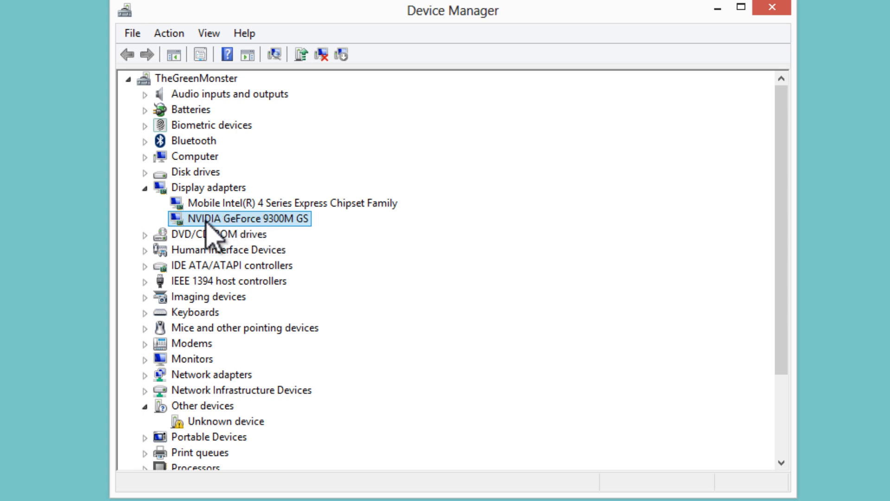
mouse_move(210, 230)
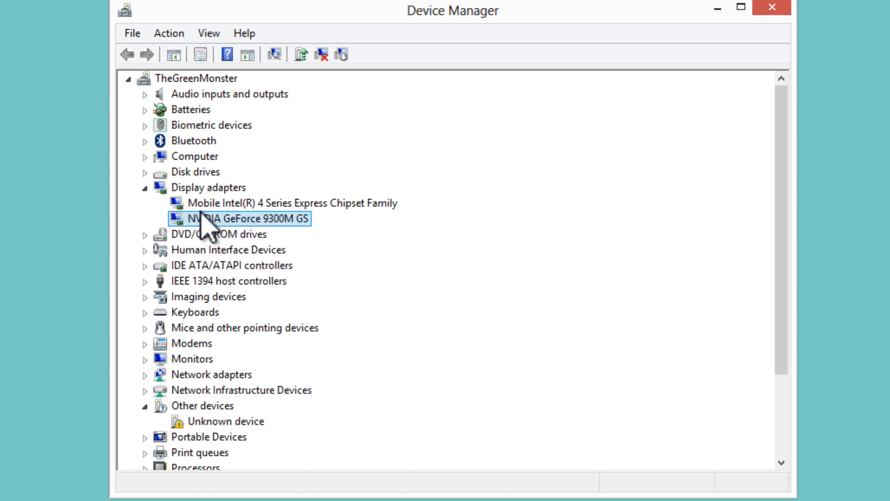
mouse_move(772, 32)
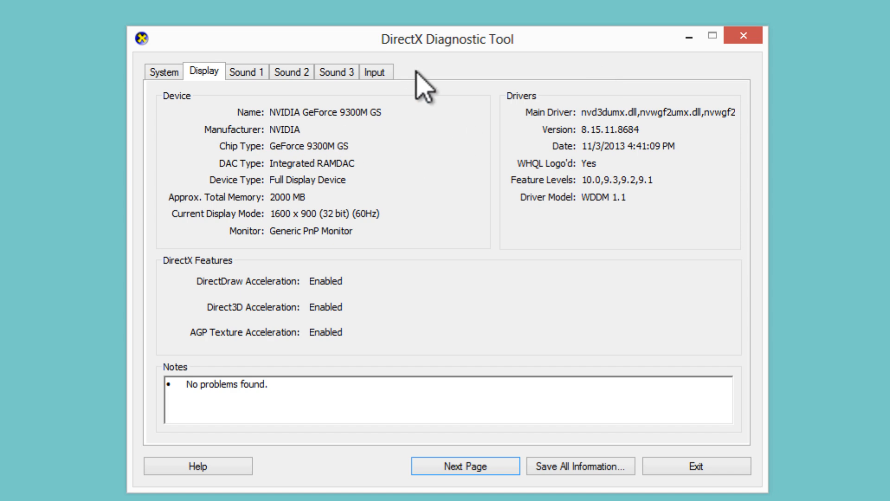
mouse_move(334, 56)
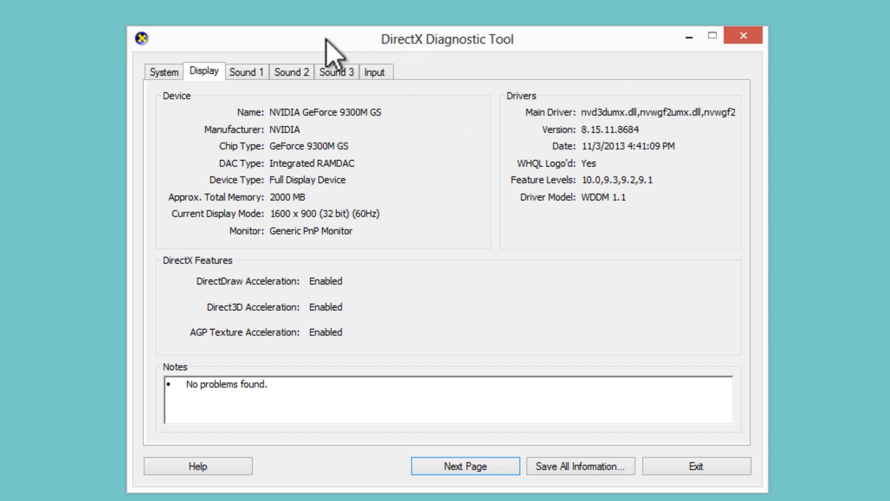
mouse_move(233, 153)
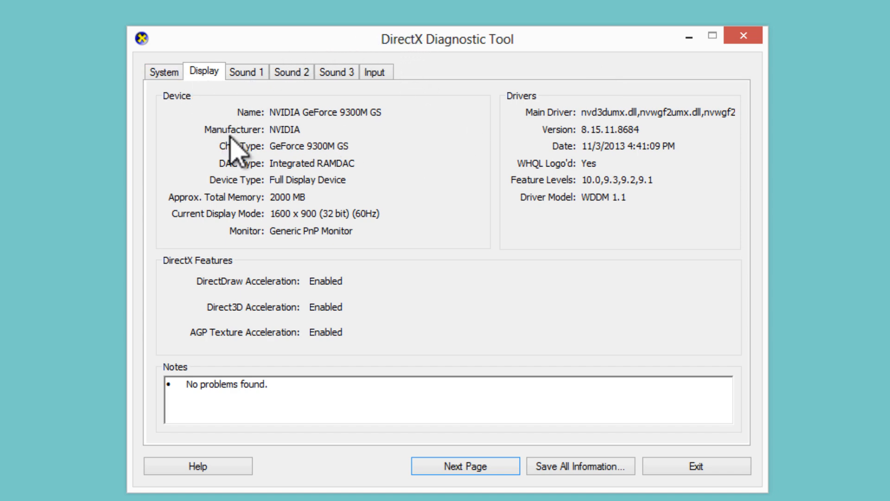
mouse_move(310, 193)
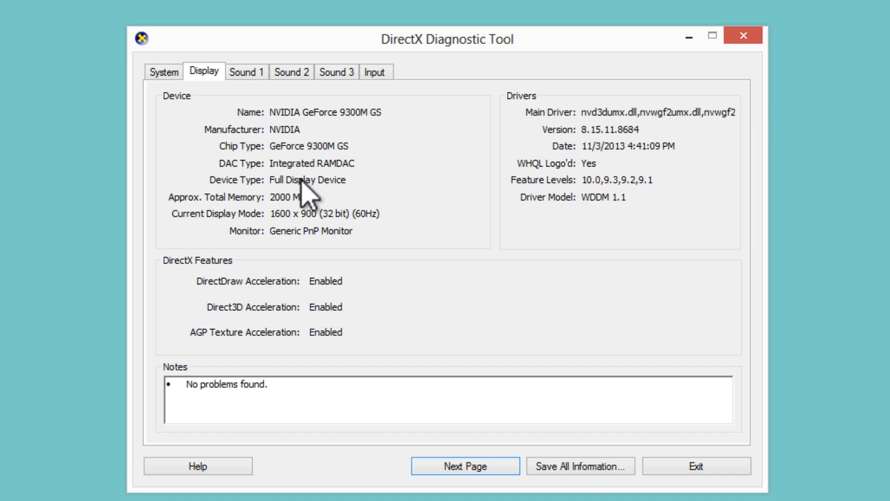